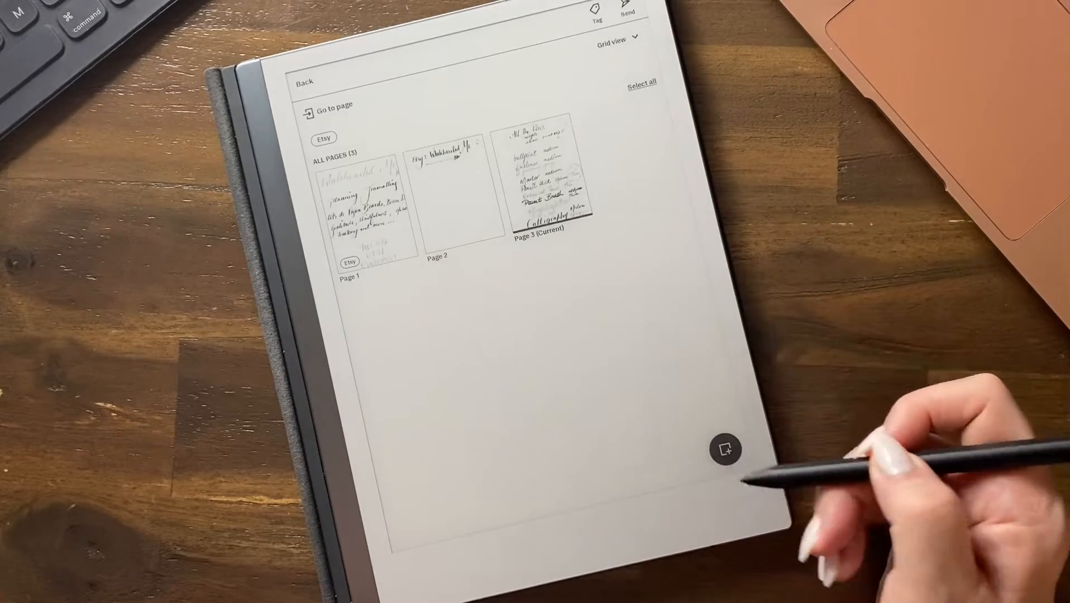
# Add a new blank page after page 3, opening it as Page 4 of 4.
pyautogui.click(725, 449)
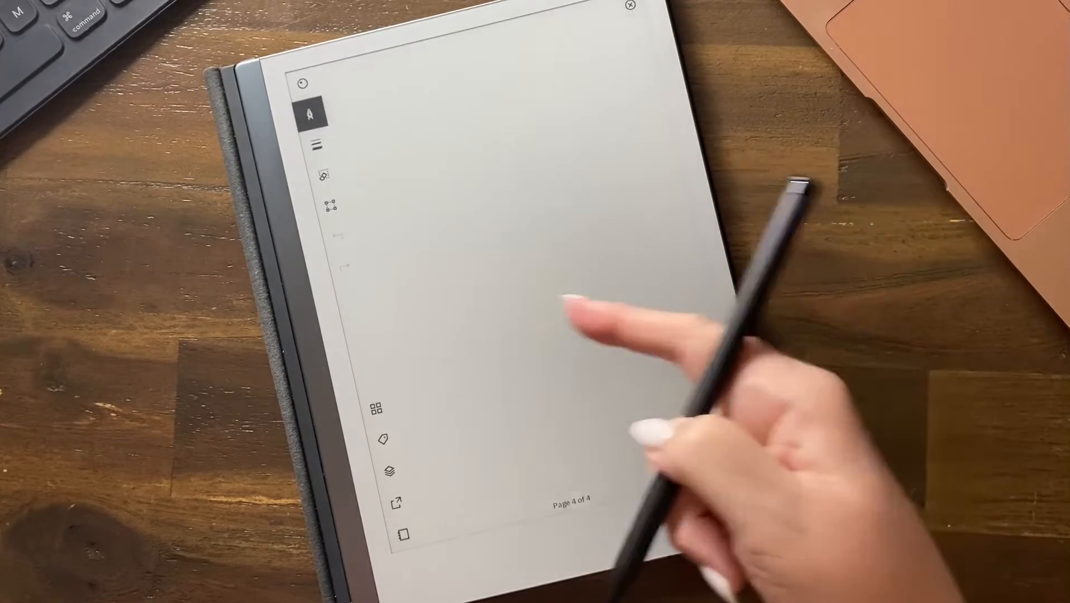